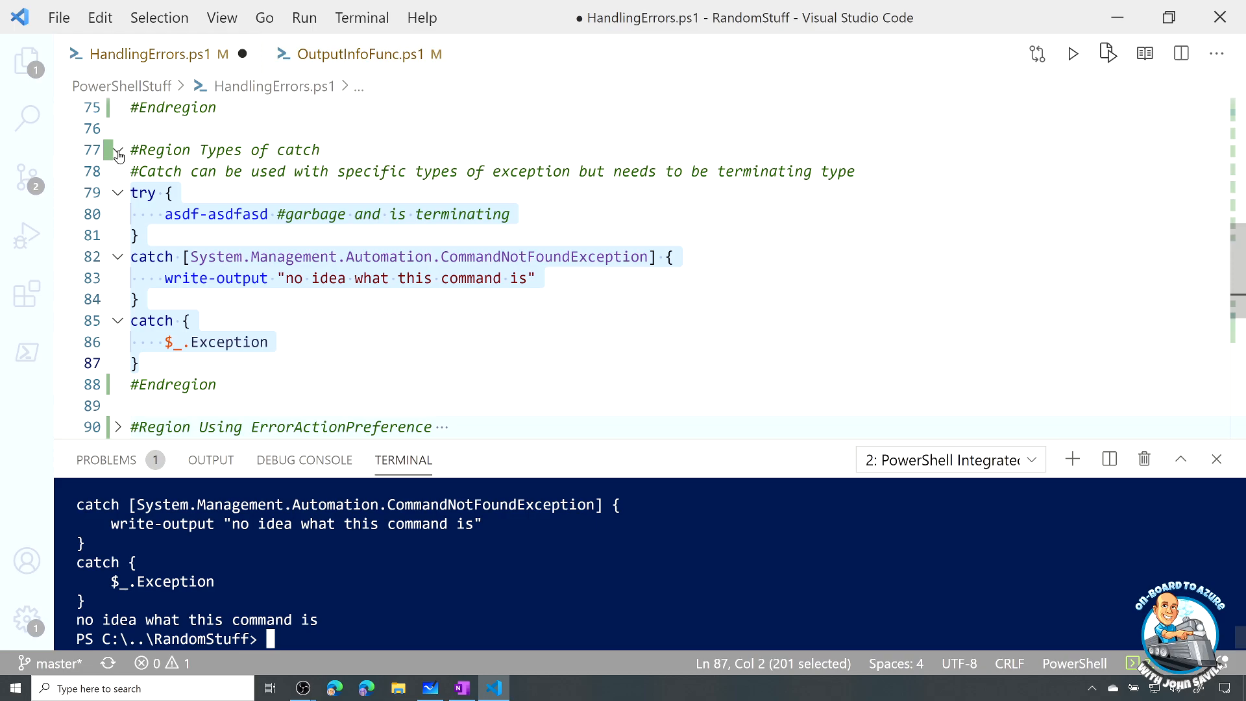
Collapse the Types of catch region and expand the Using ErrorActionPreference region
{"action": "left_click", "coordinate": [117, 150]}
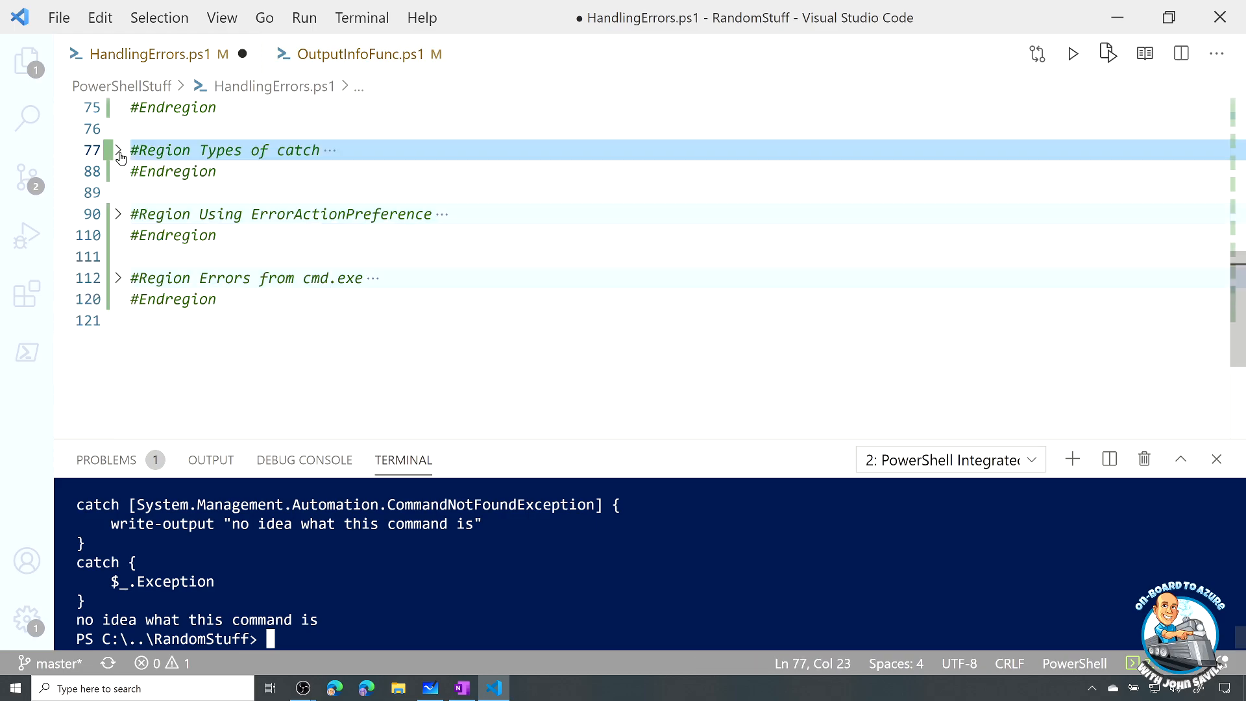
{"action": "left_click", "coordinate": [118, 214]}
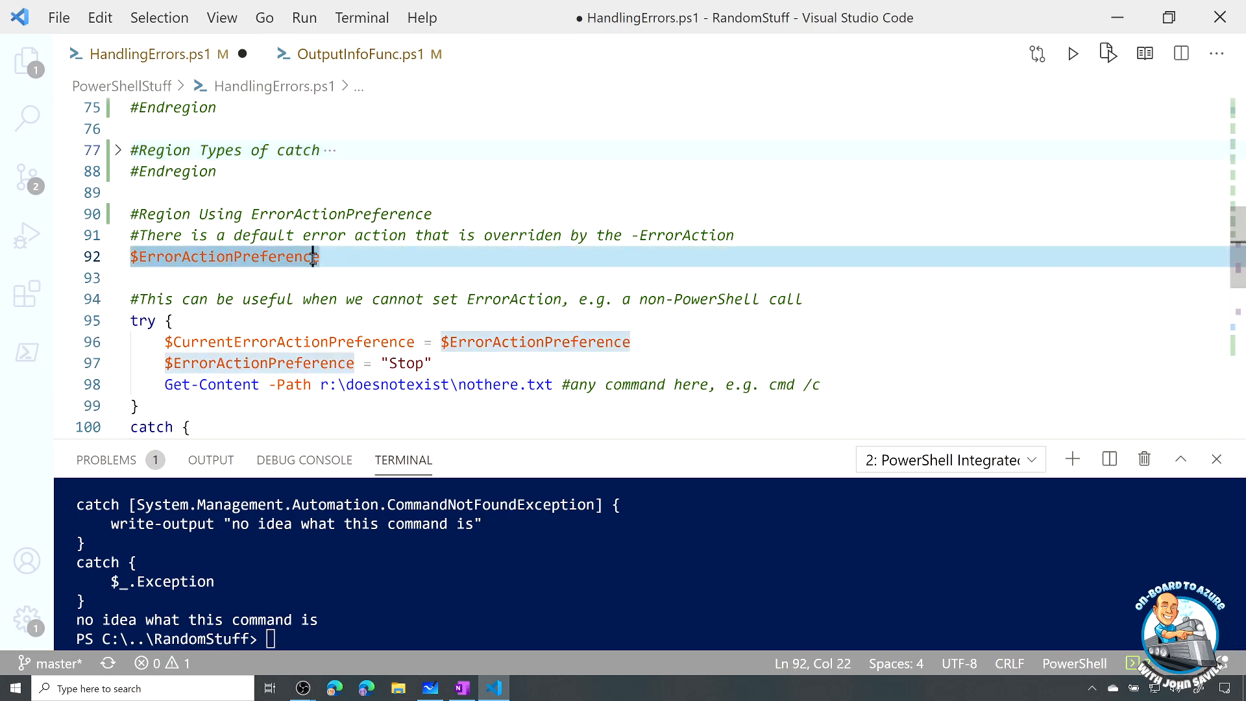
Run the $ErrorActionPreference line in the terminal, showing its value Continue
{"action": "key", "text": "Return"}
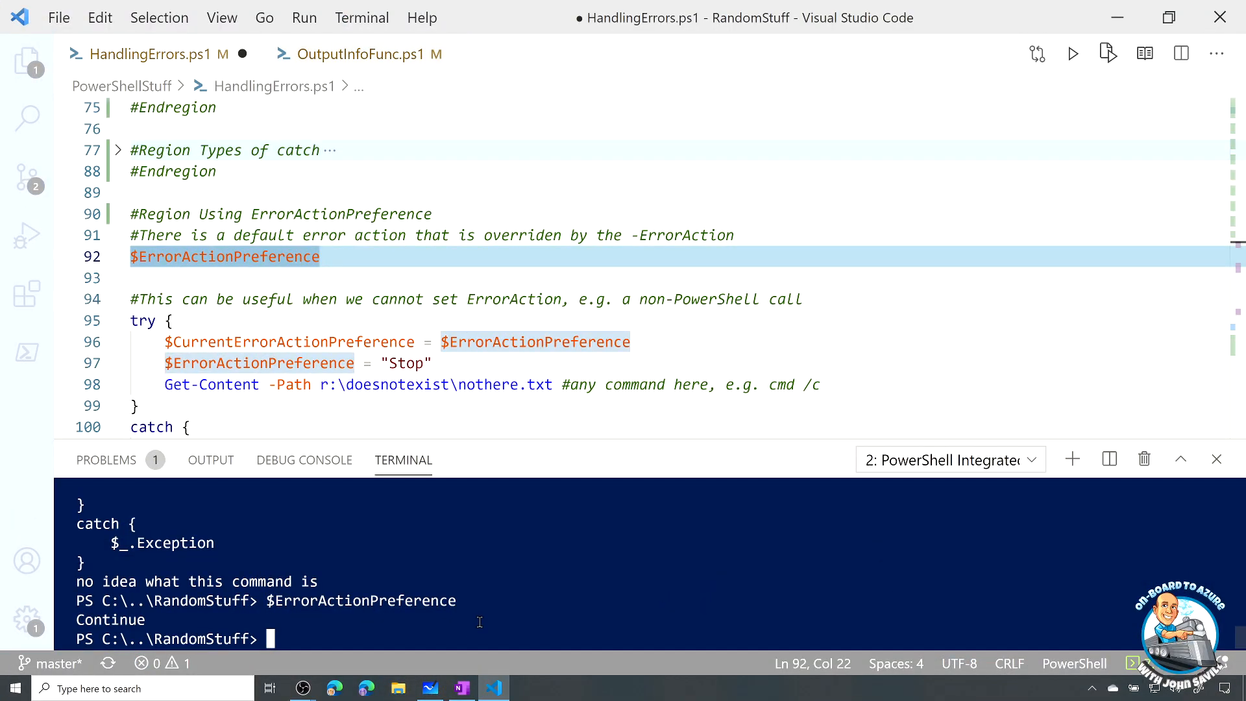
{"action": "mouse_move", "coordinate": [161, 352]}
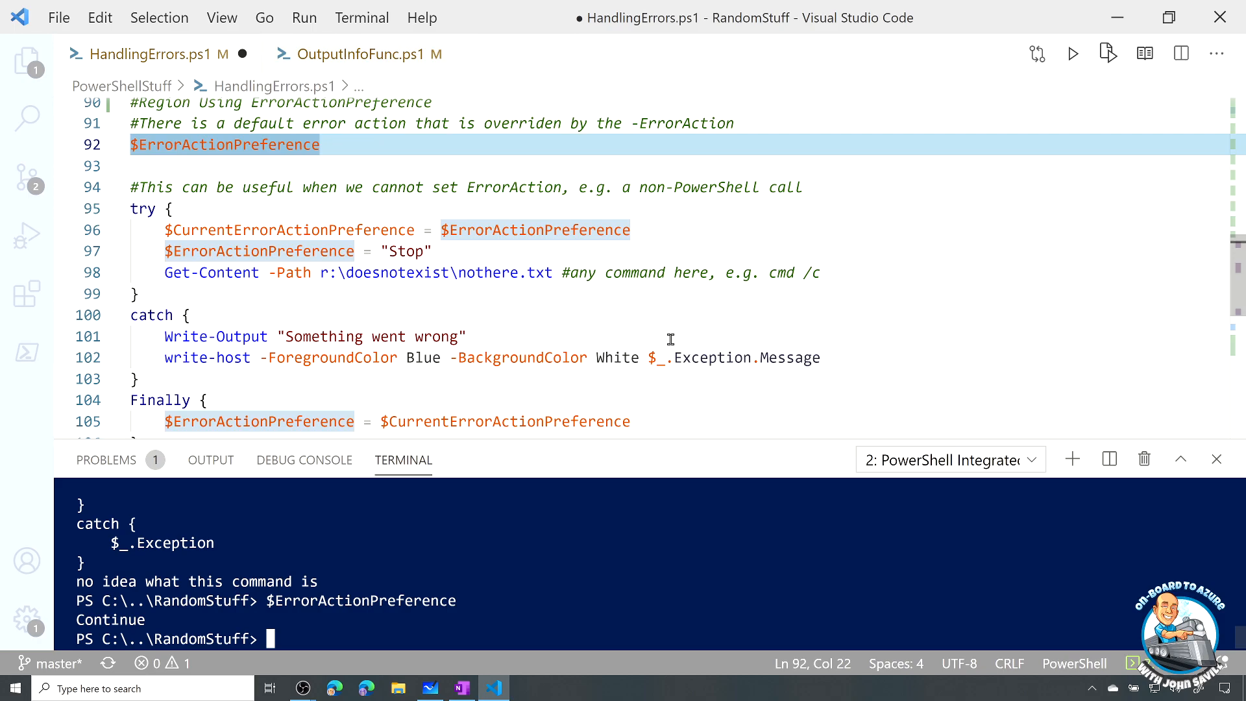
{"action": "scroll", "scroll_direction": "down", "scroll_amount": 3}
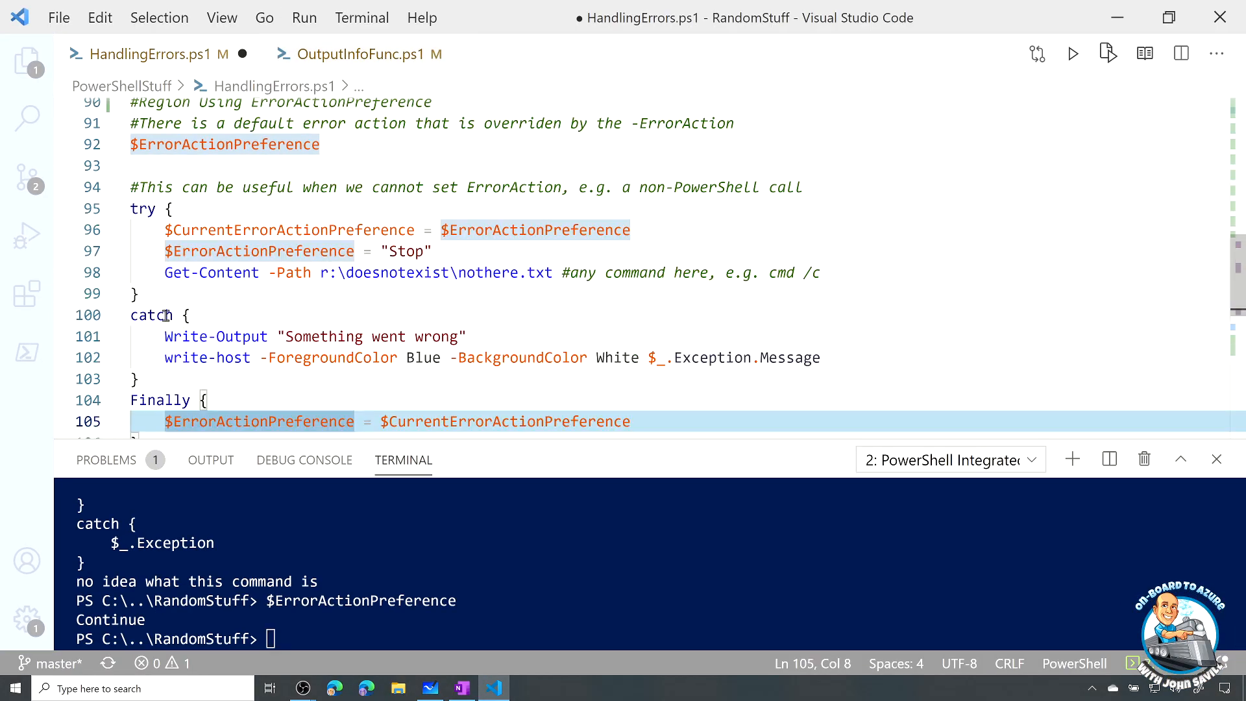
{"action": "left_click", "coordinate": [142, 208]}
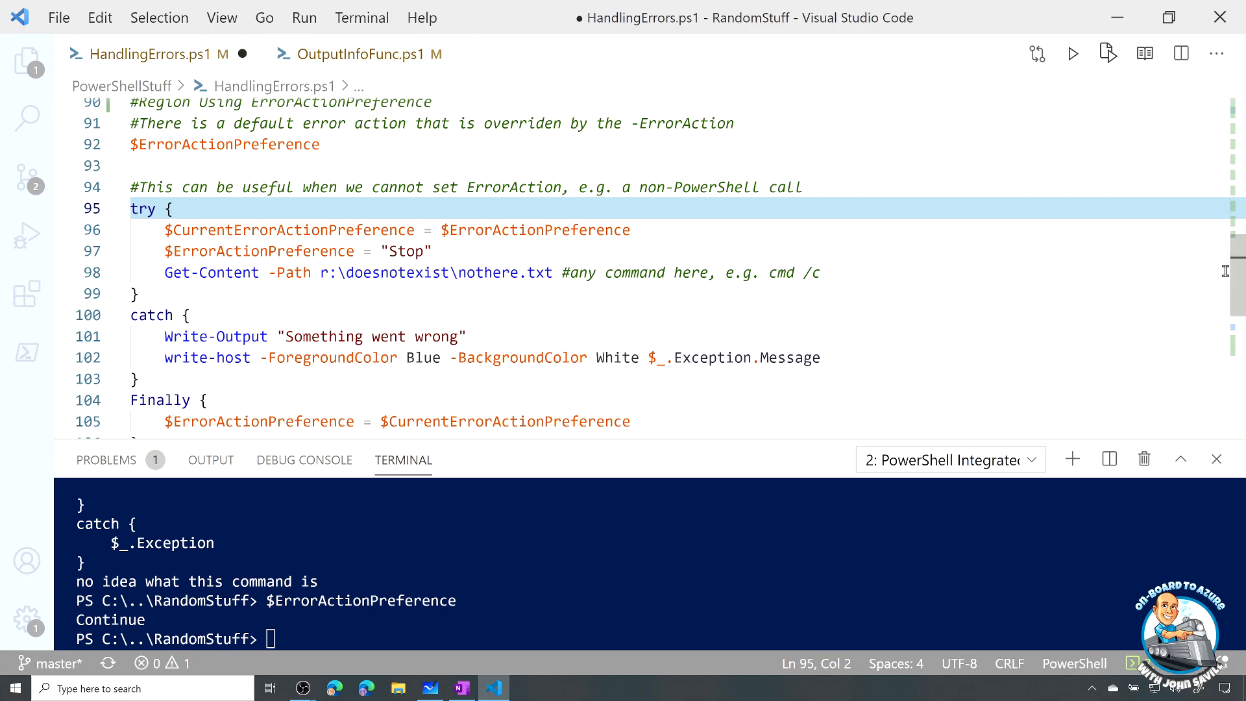
Scroll through the try/catch/finally block, then reselect the $ErrorActionPreference line on line 92
{"action": "scroll", "scroll_direction": "down", "scroll_amount": 3}
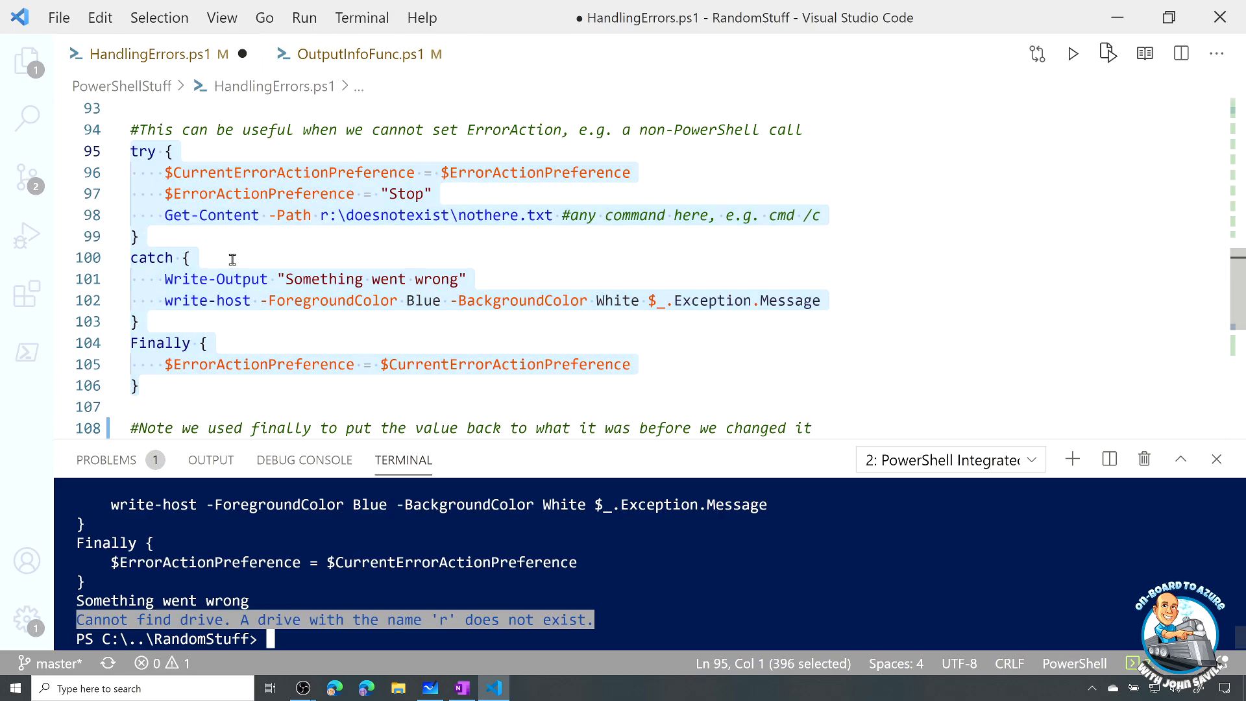
{"action": "mouse_move", "coordinate": [812, 294]}
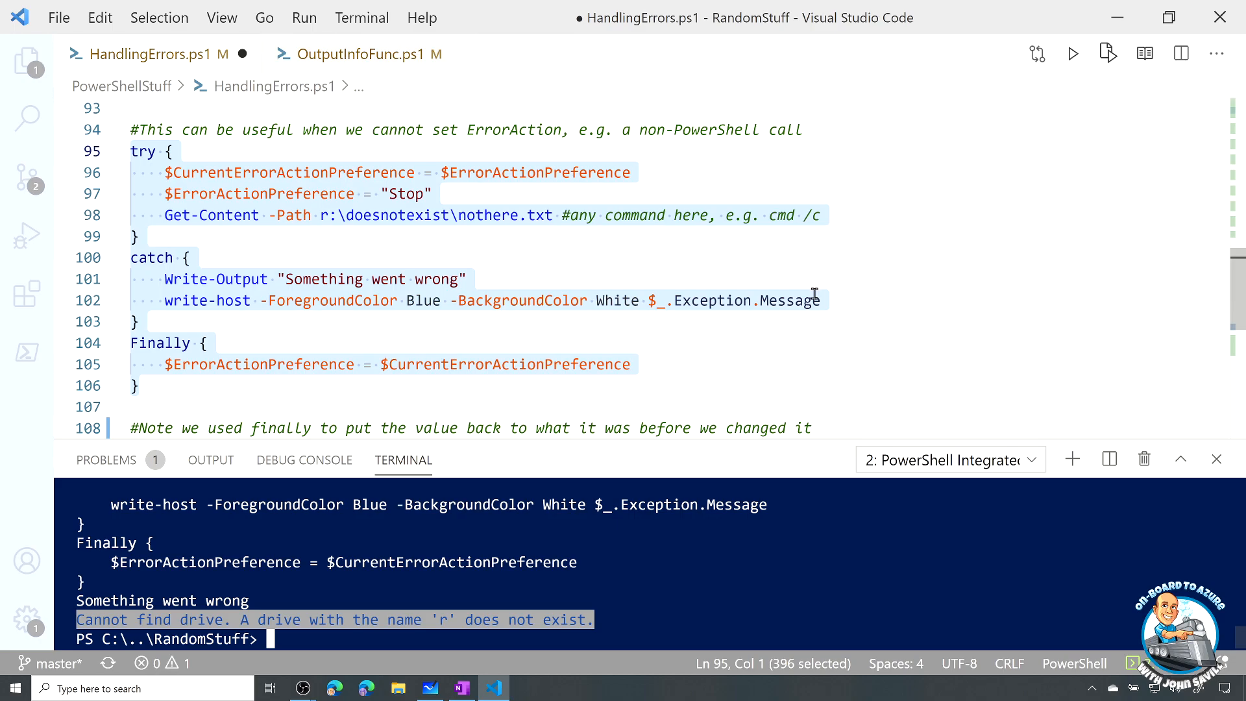
{"action": "mouse_move", "coordinate": [560, 215]}
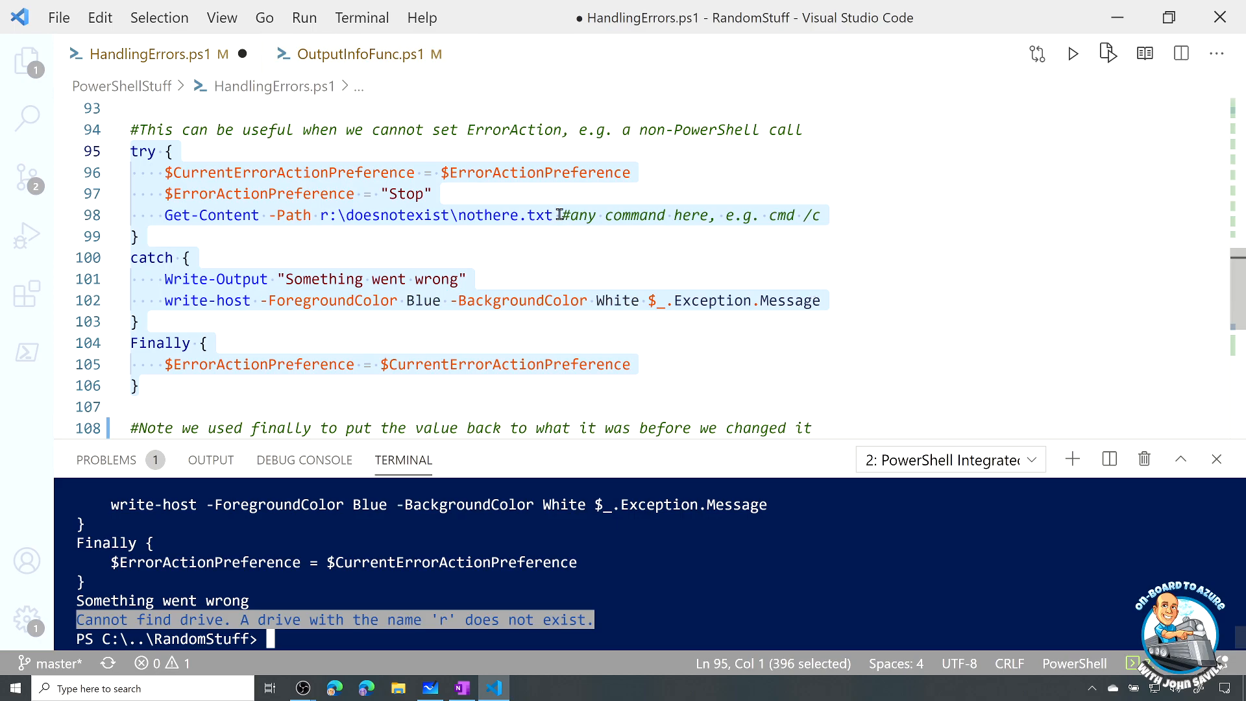
{"action": "mouse_move", "coordinate": [382, 311]}
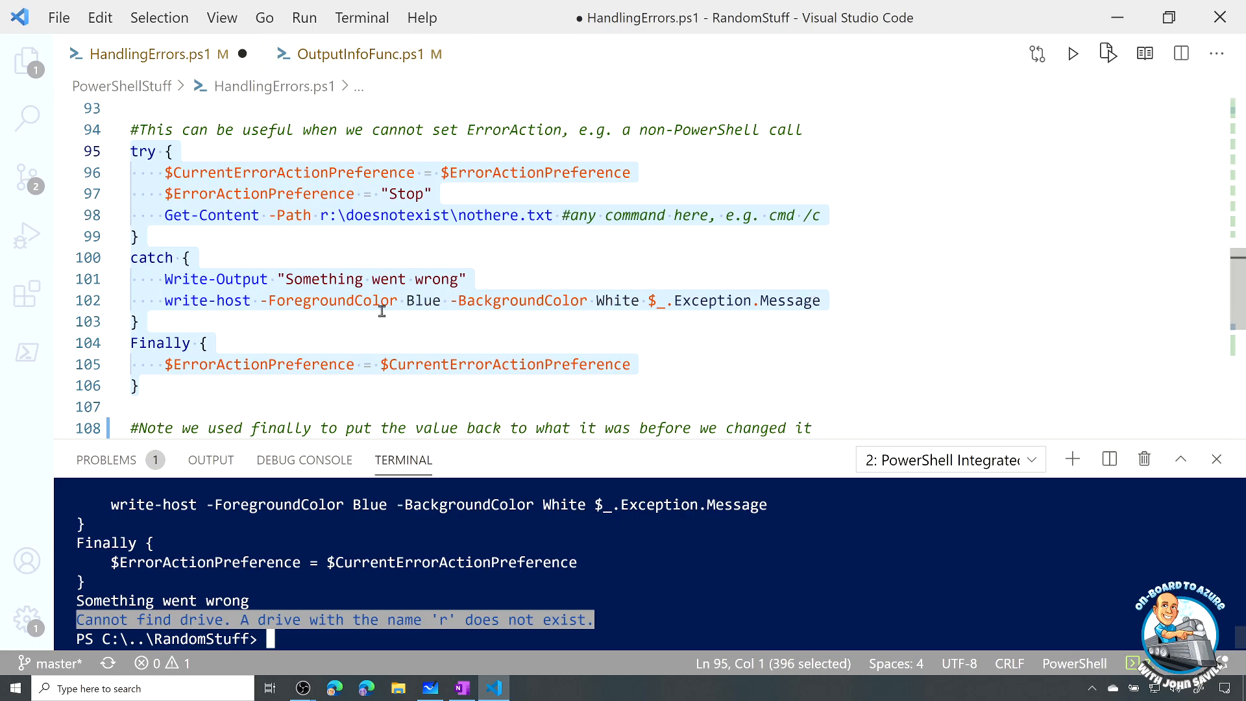
{"action": "mouse_move", "coordinate": [522, 300]}
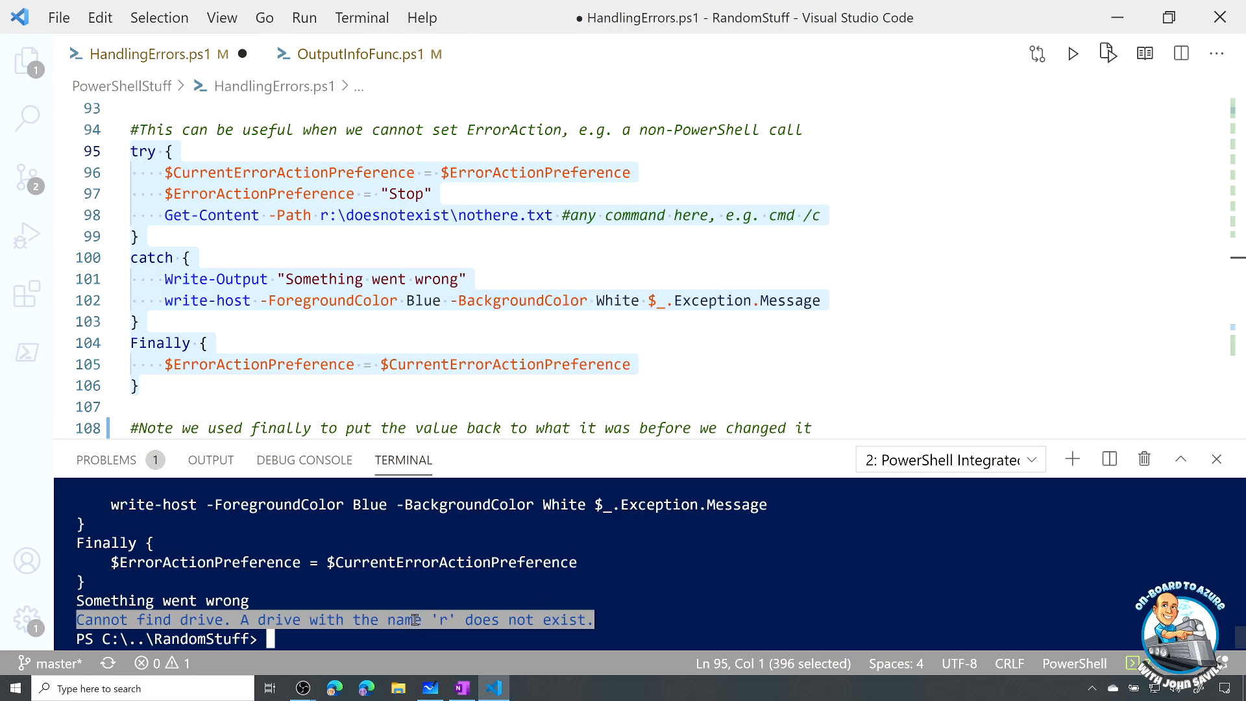
{"action": "mouse_move", "coordinate": [213, 161]}
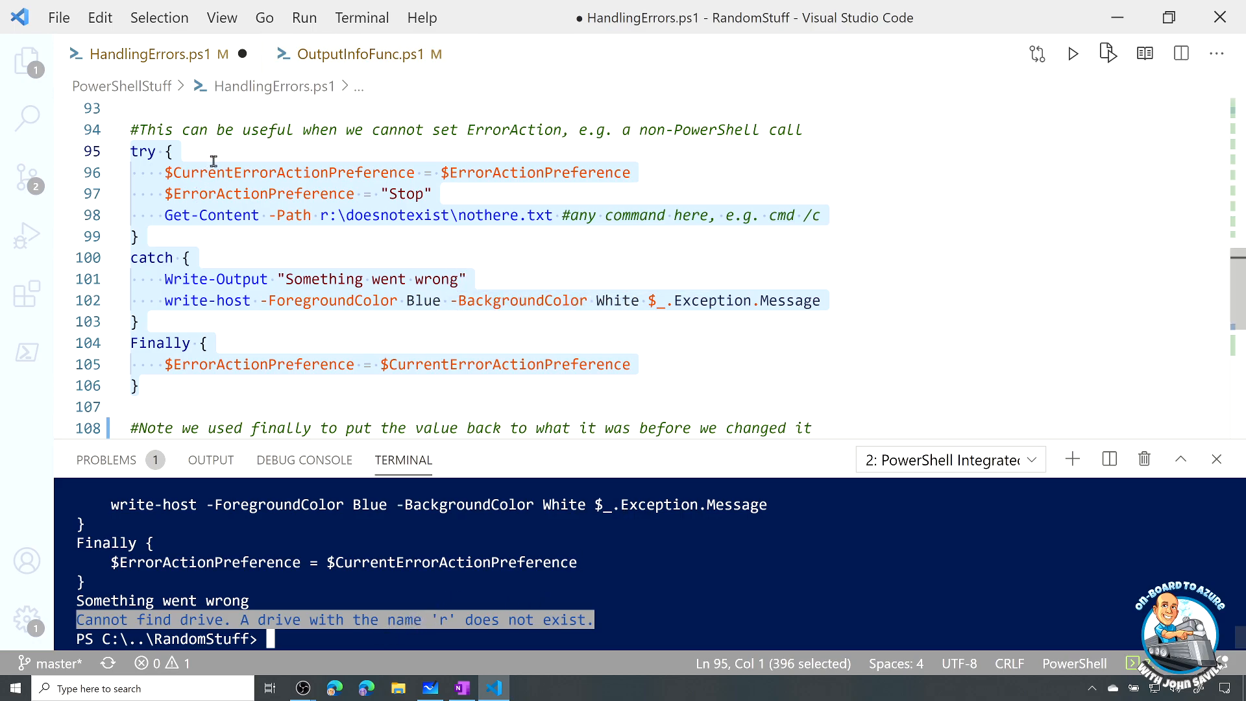
{"action": "left_click", "coordinate": [209, 199]}
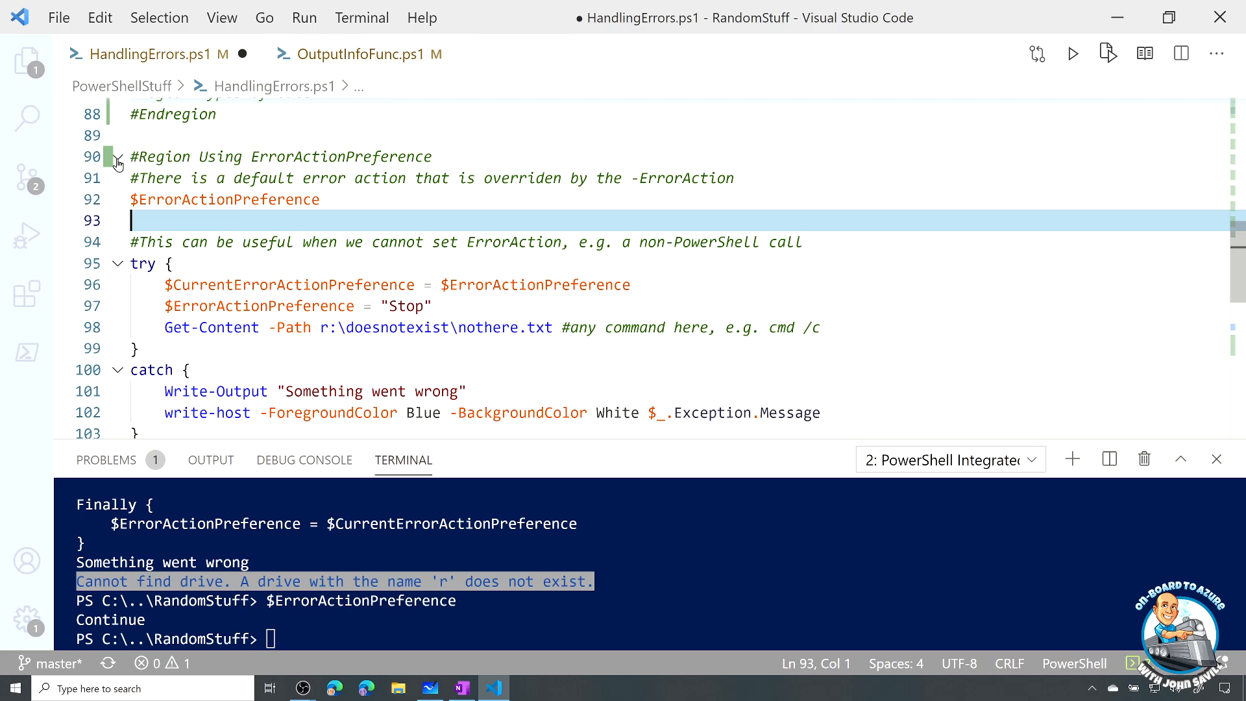
Collapse the ErrorActionPreference region and expand the Errors from cmd.exe region
{"action": "left_click", "coordinate": [118, 156]}
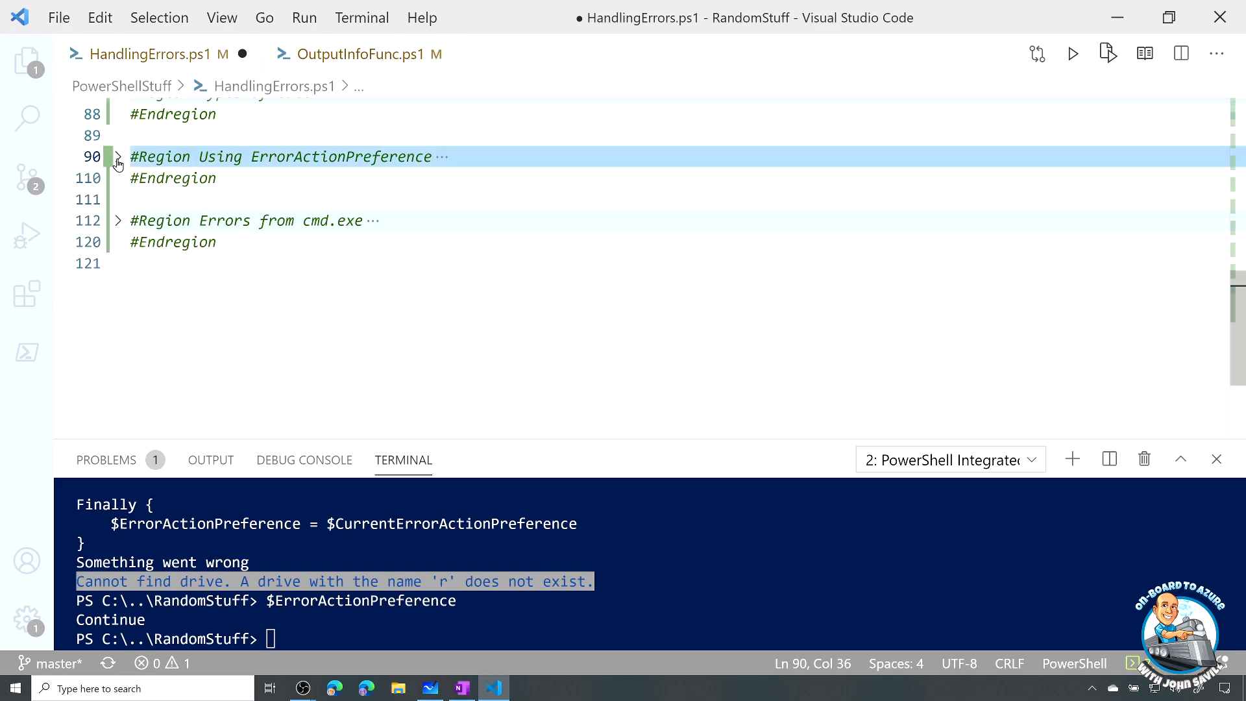
{"action": "left_click", "coordinate": [118, 221]}
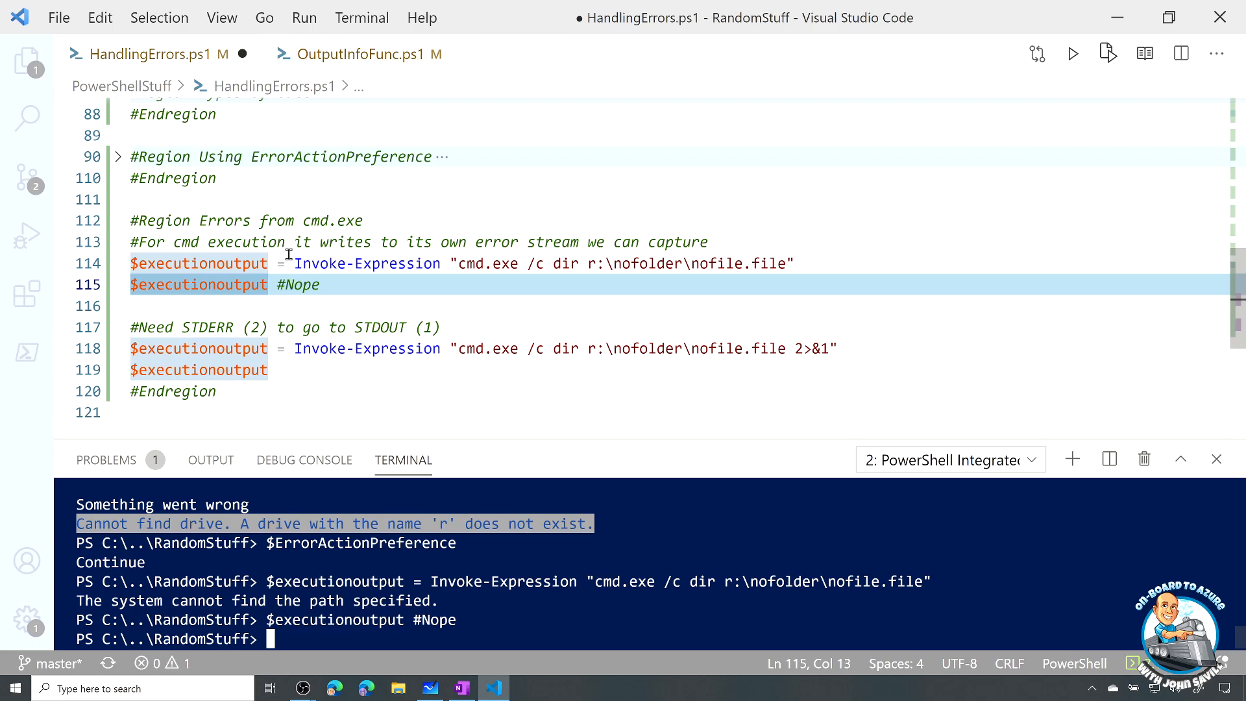
{"action": "mouse_move", "coordinate": [357, 300]}
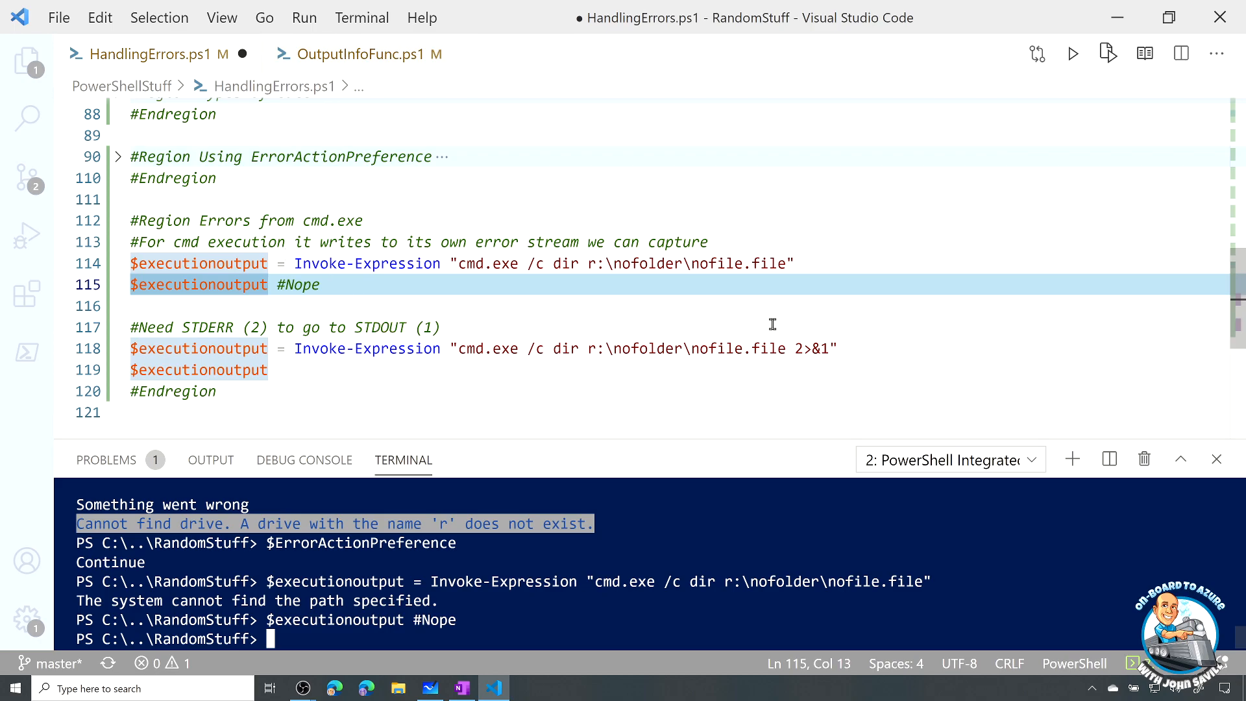
{"action": "mouse_move", "coordinate": [790, 335]}
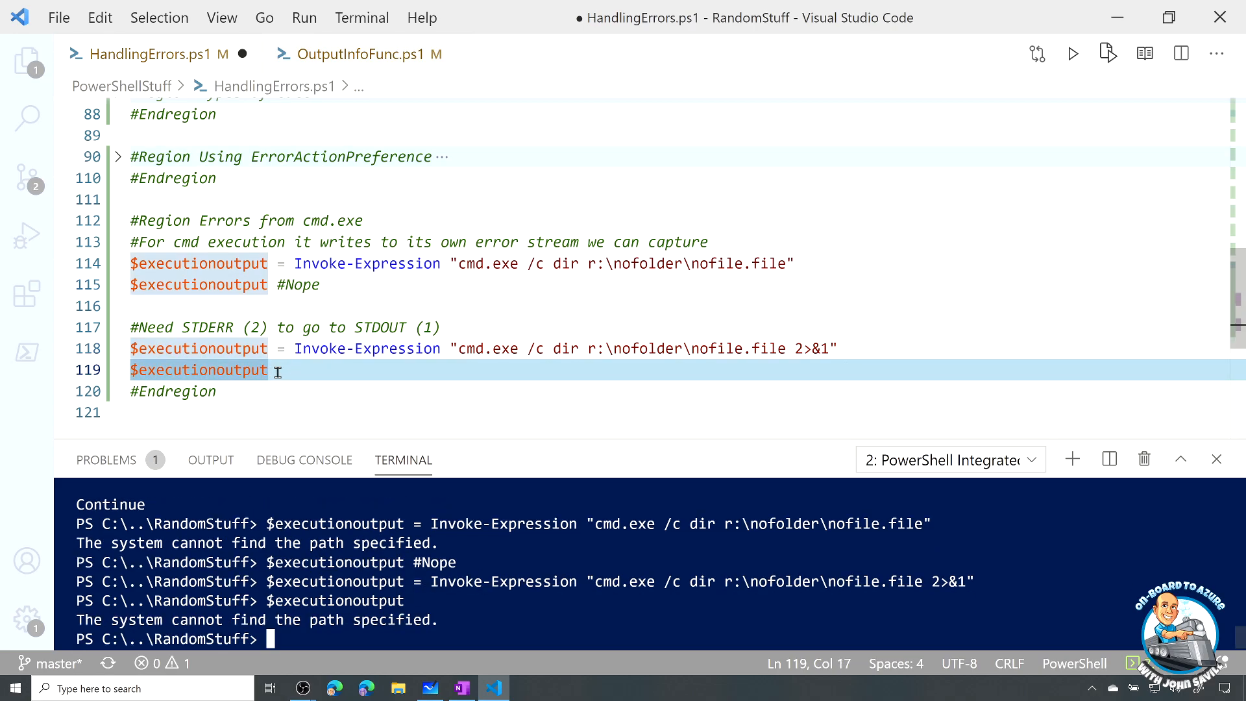
{"action": "mouse_move", "coordinate": [290, 422]}
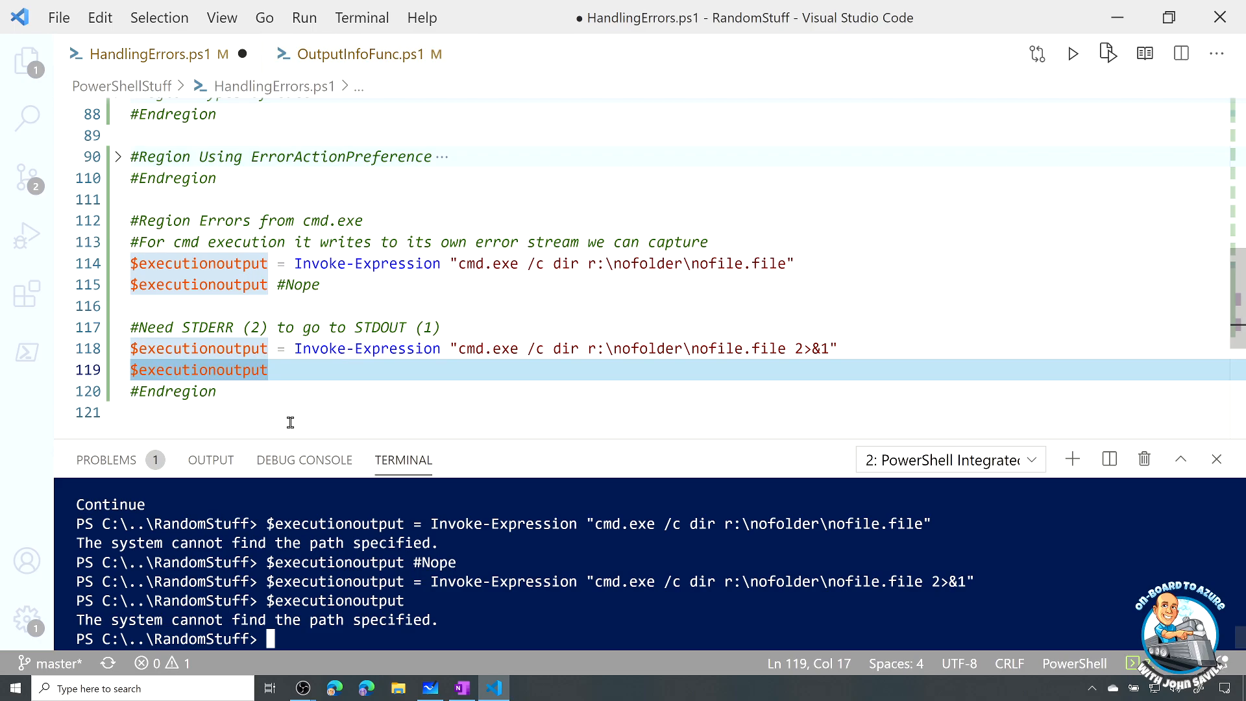
Expand the Using ErrorActionPreference region again
{"action": "left_click", "coordinate": [118, 157]}
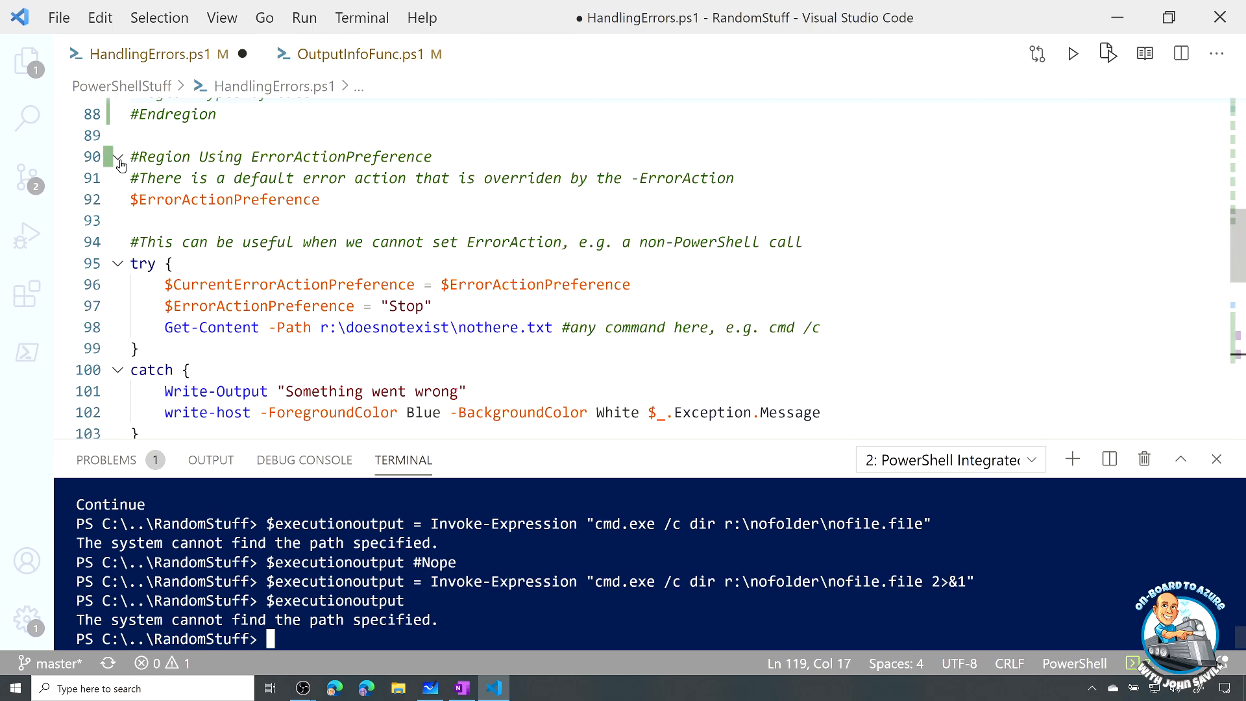